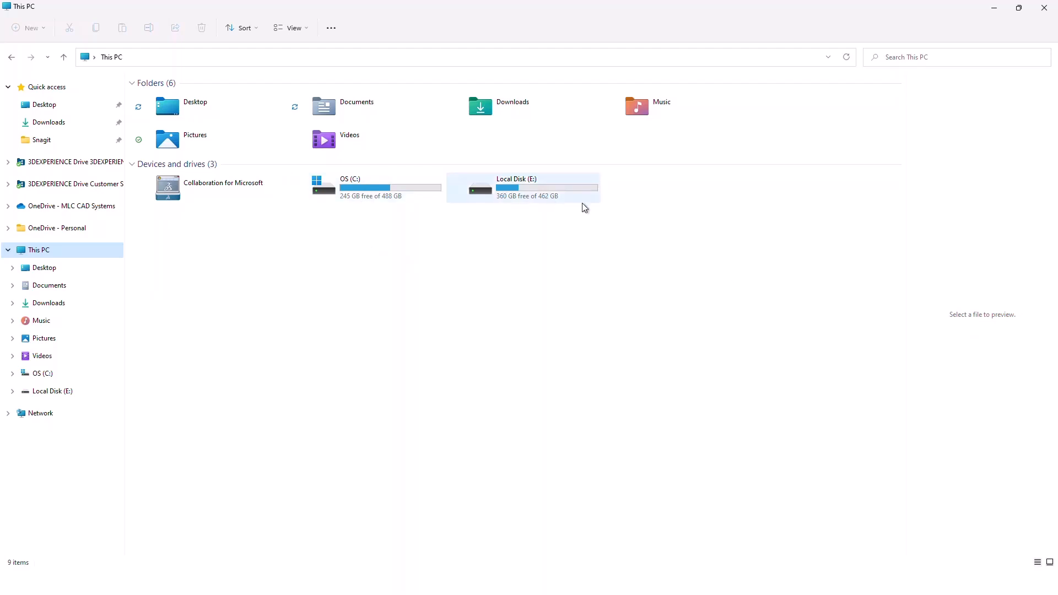
mouse_move(459, 284)
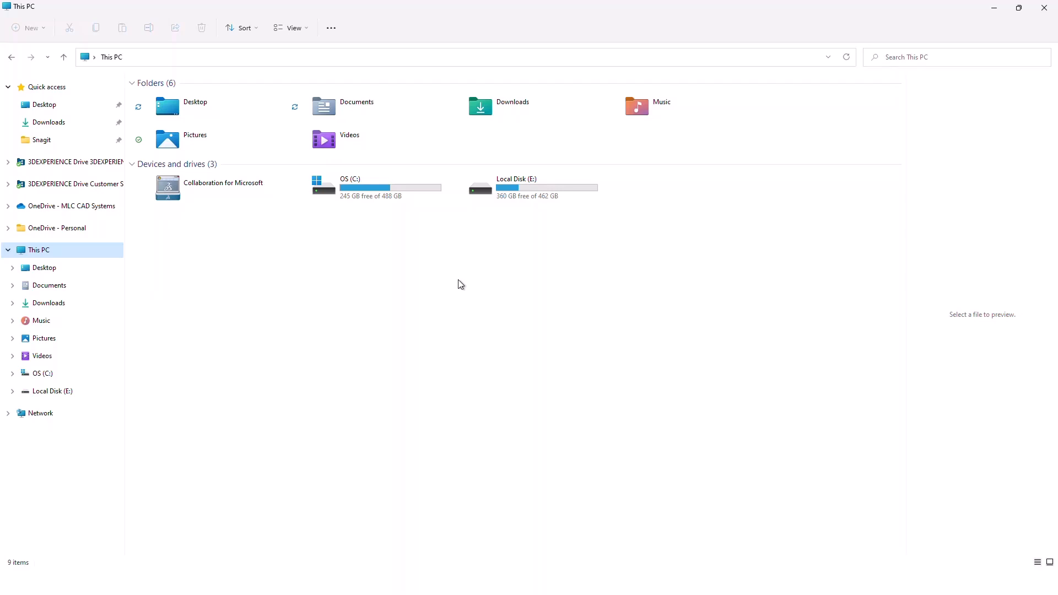
mouse_move(515, 194)
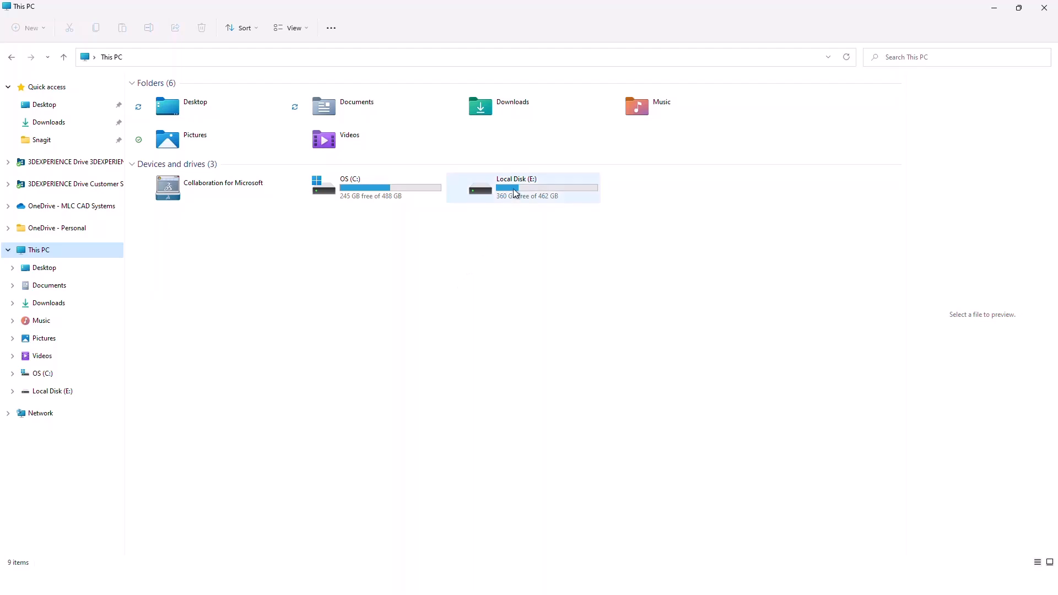
- Open Local Disk (E:) and launch the Holmatro vault folder to reach its login prompt
double_click(516, 188)
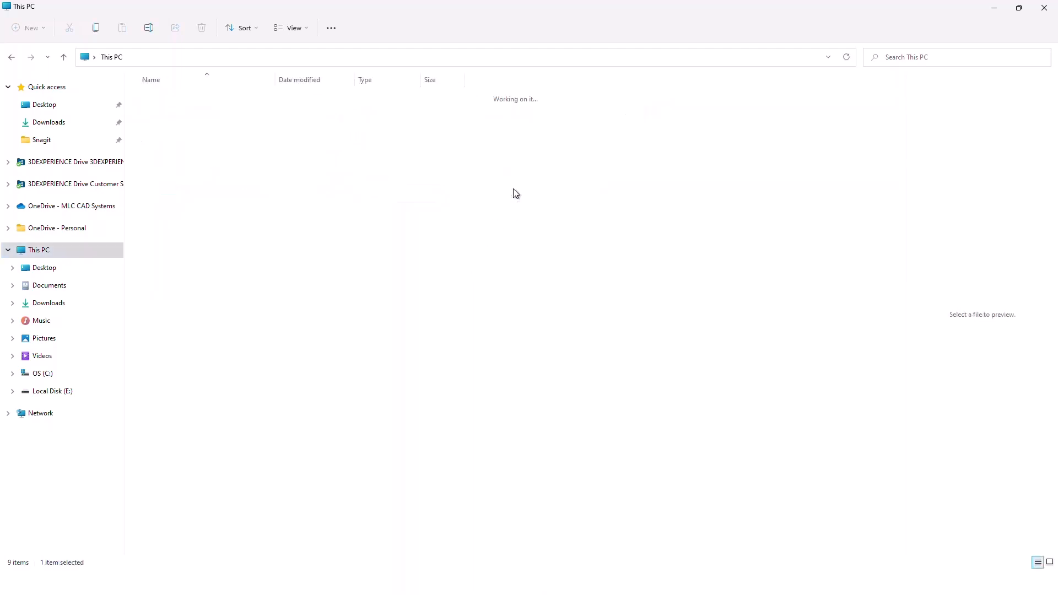
click(52, 393)
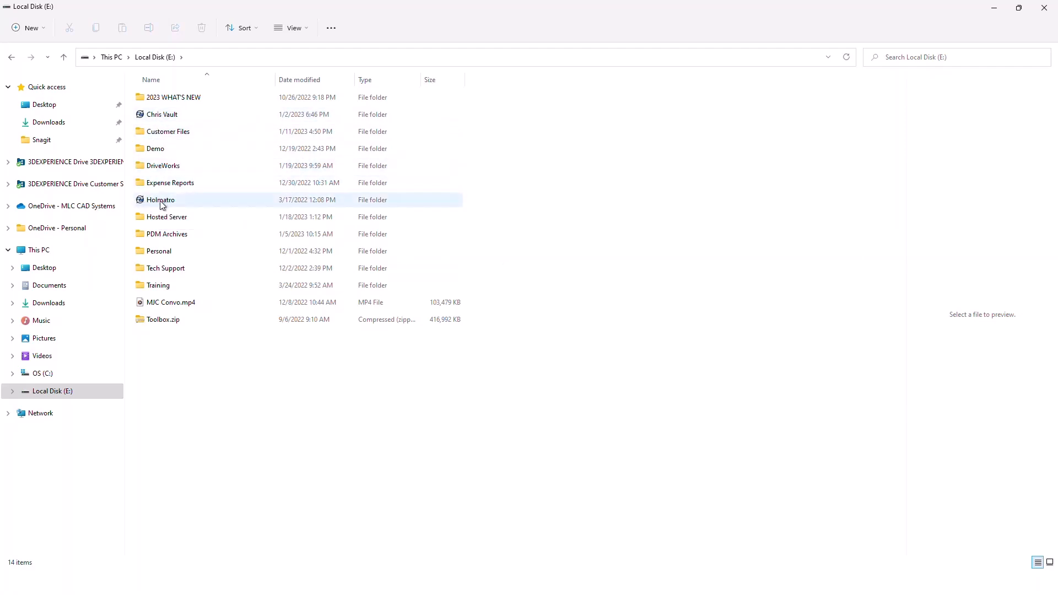
mouse_move(161, 199)
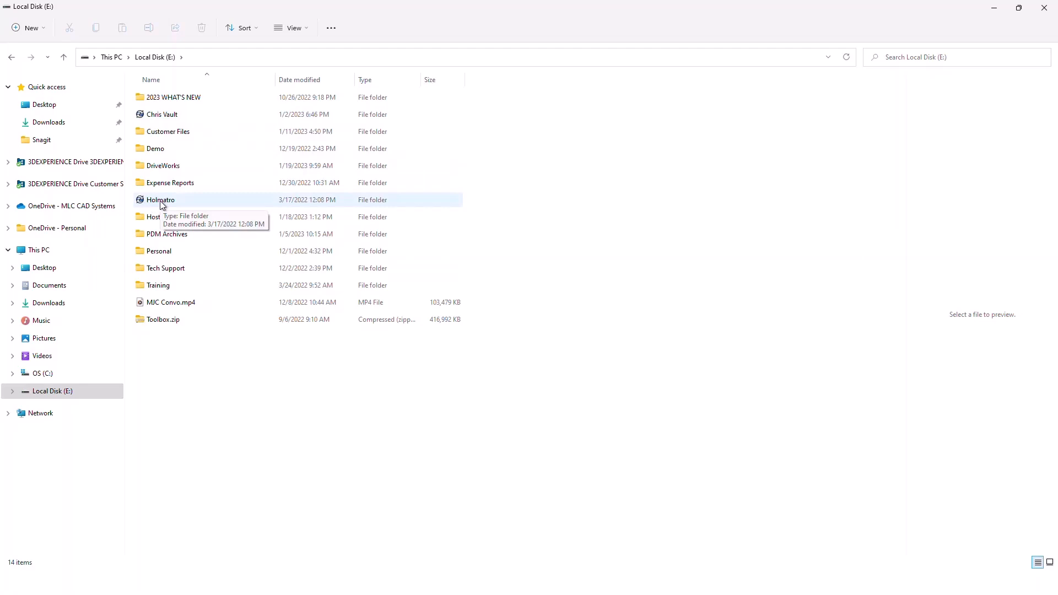
double_click(161, 199)
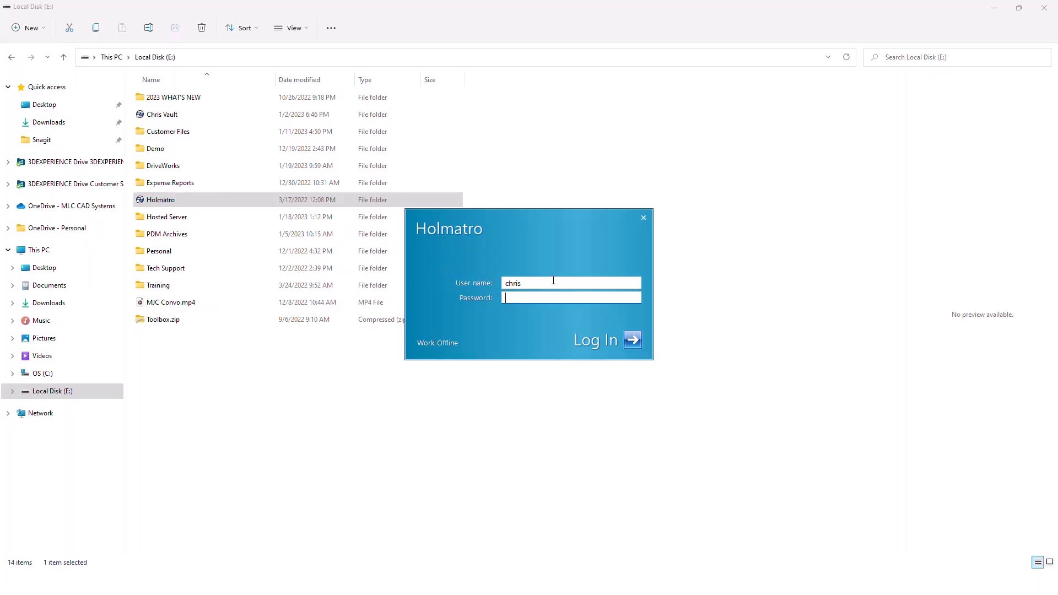
- Confirm the entered user name in the Holmatro vault login and move to the Password field
click(572, 298)
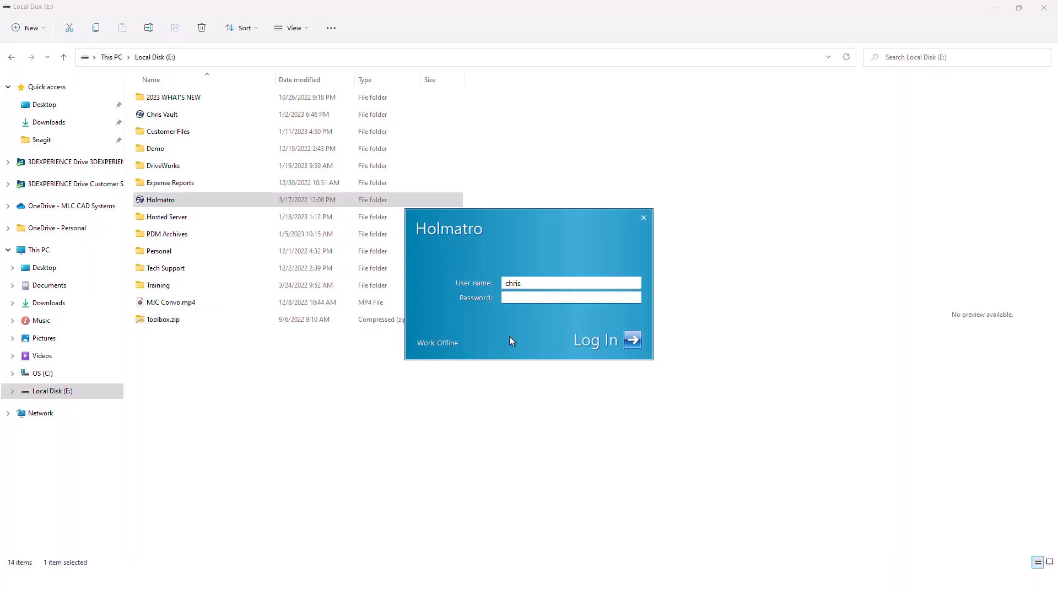
click(572, 298)
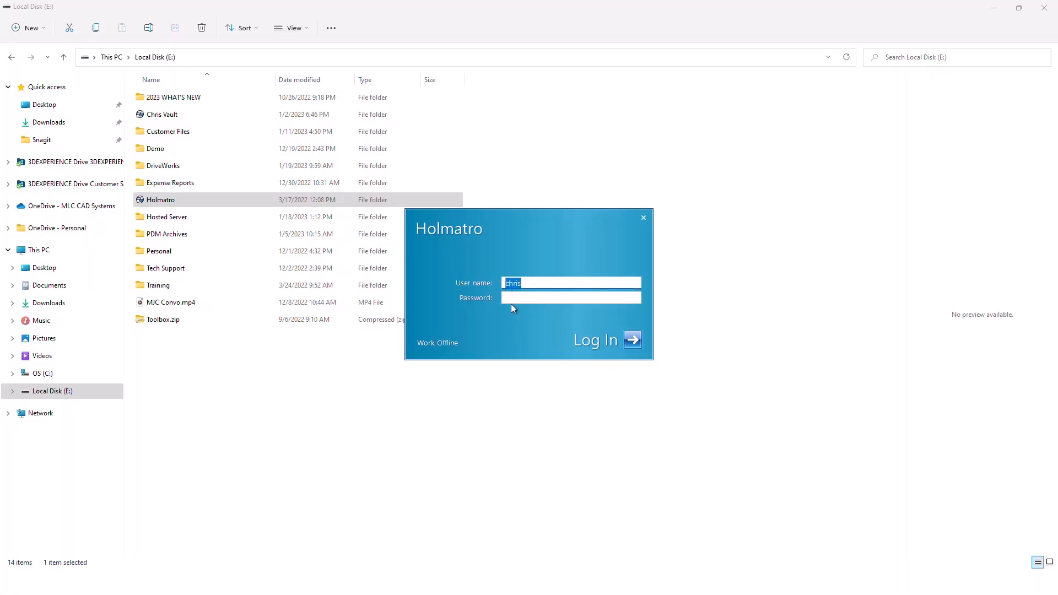
click(572, 298)
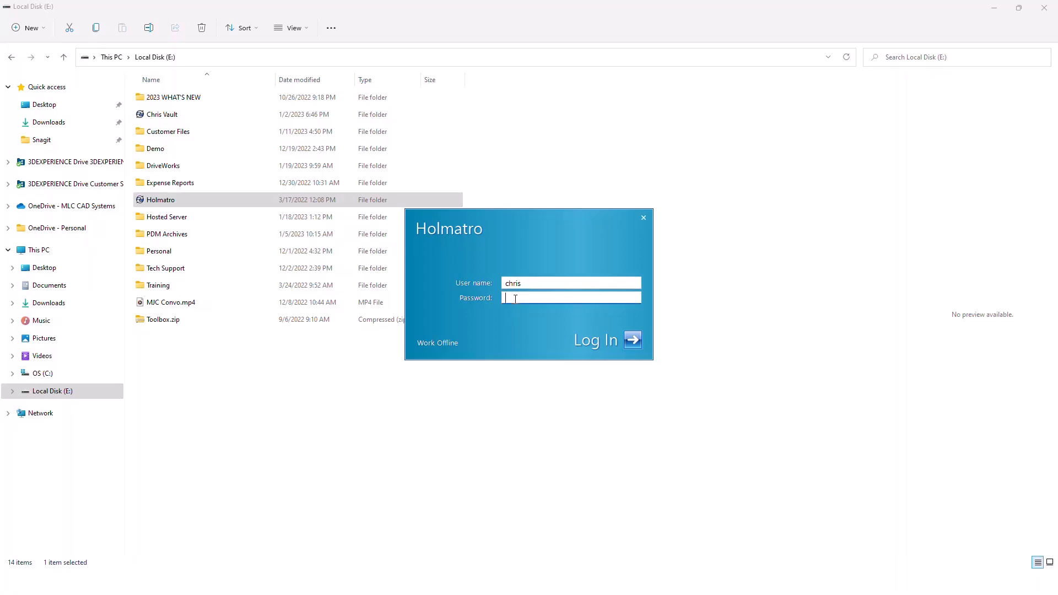